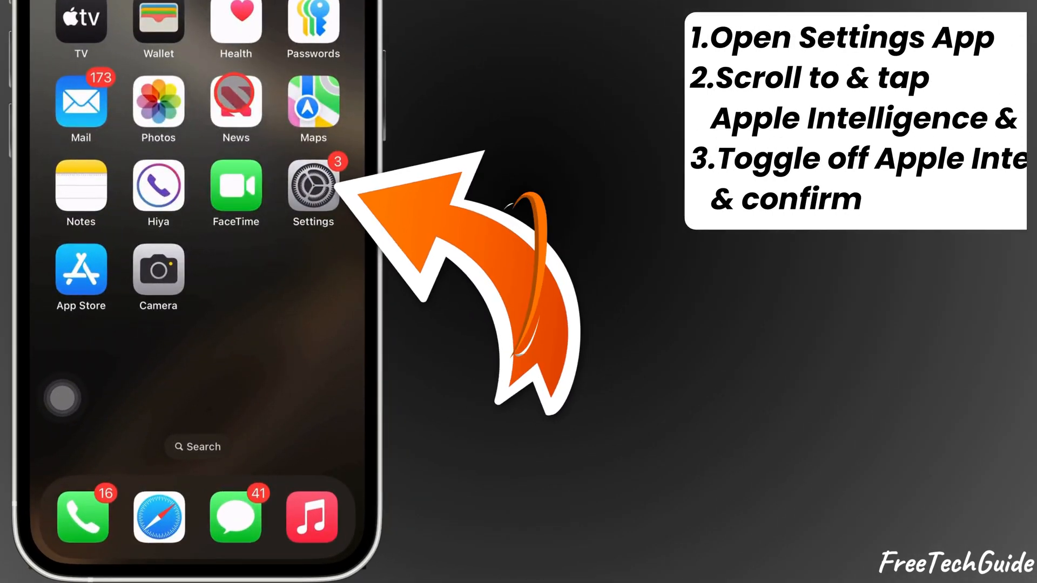
Step: Launch the Settings app from the home screen
click(313, 193)
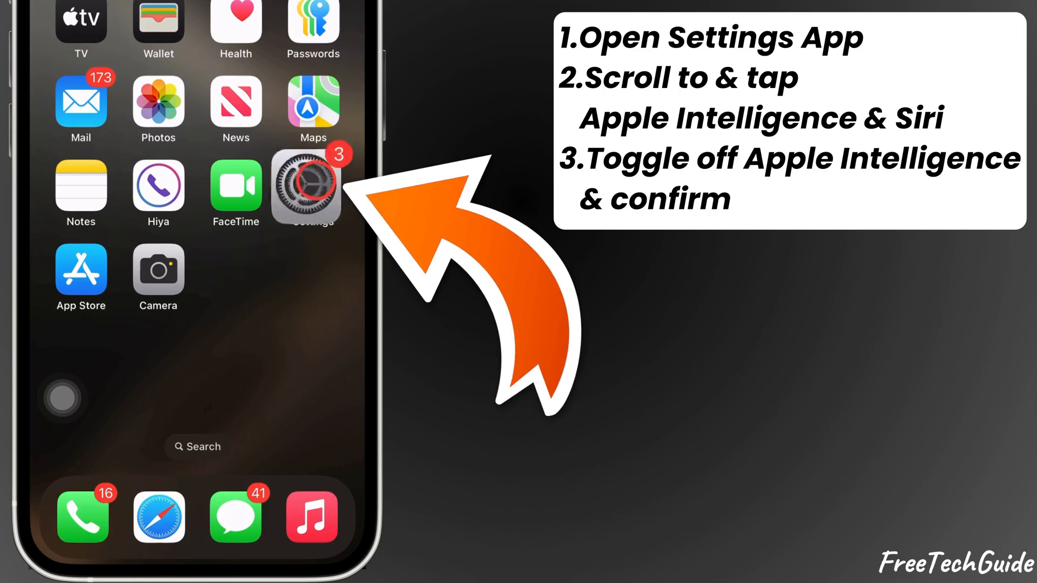
Step: On the Apple Intelligence & Siri page, toggle Apple Intelligence off and confirm
click(313, 188)
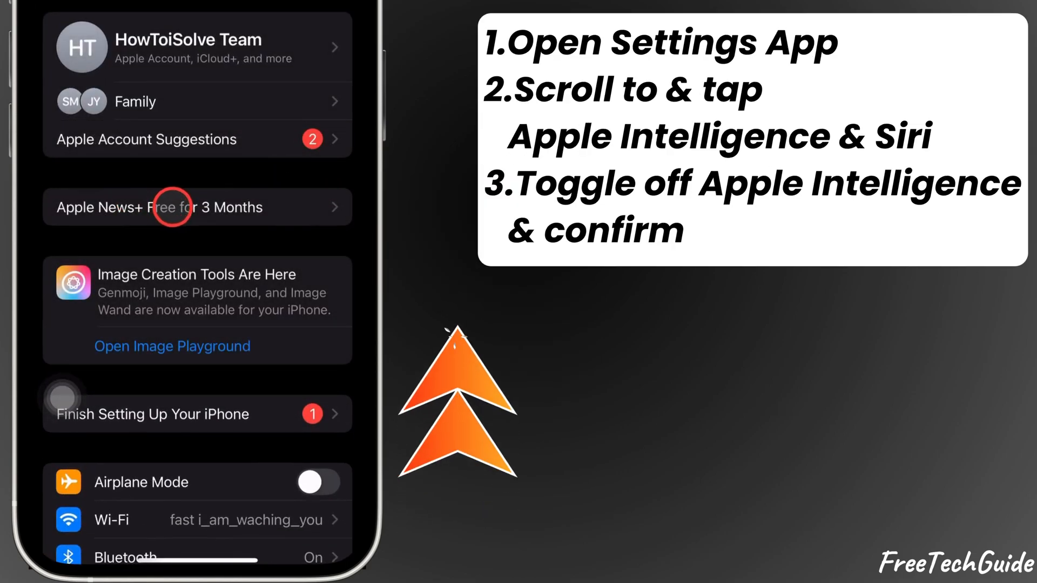
scroll(down, 3)
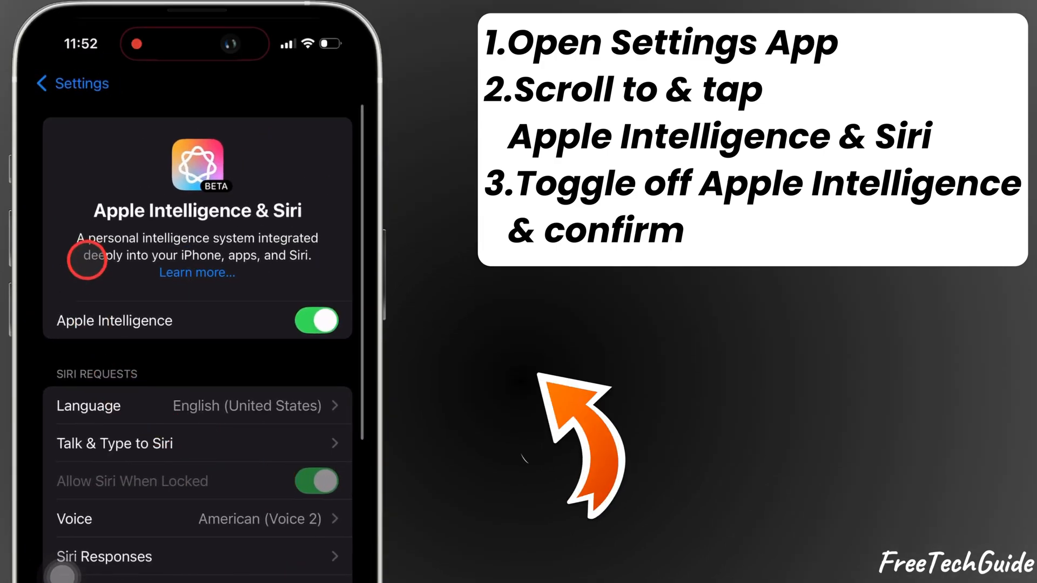
click(316, 320)
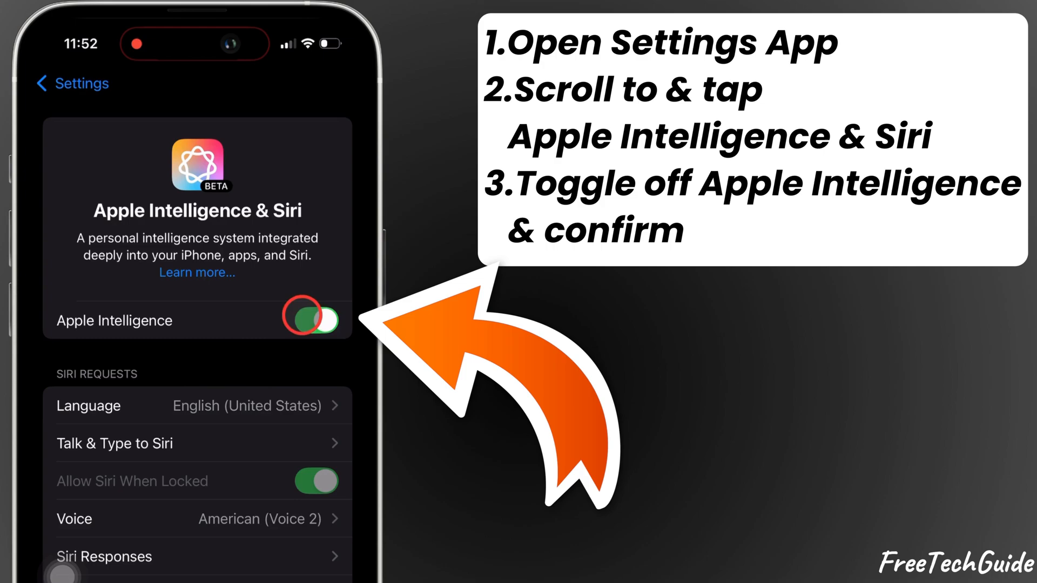
click(308, 321)
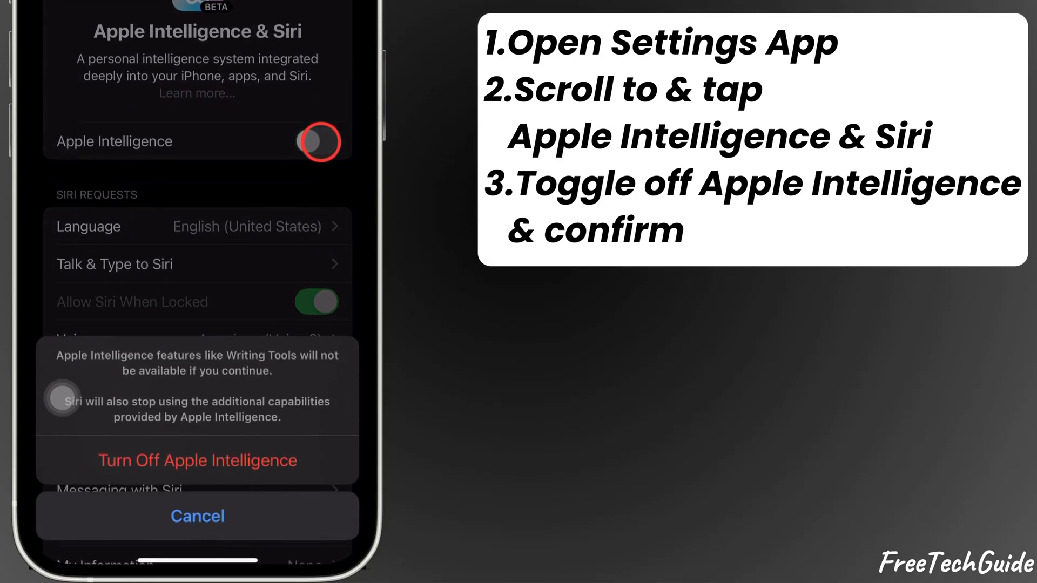
click(198, 460)
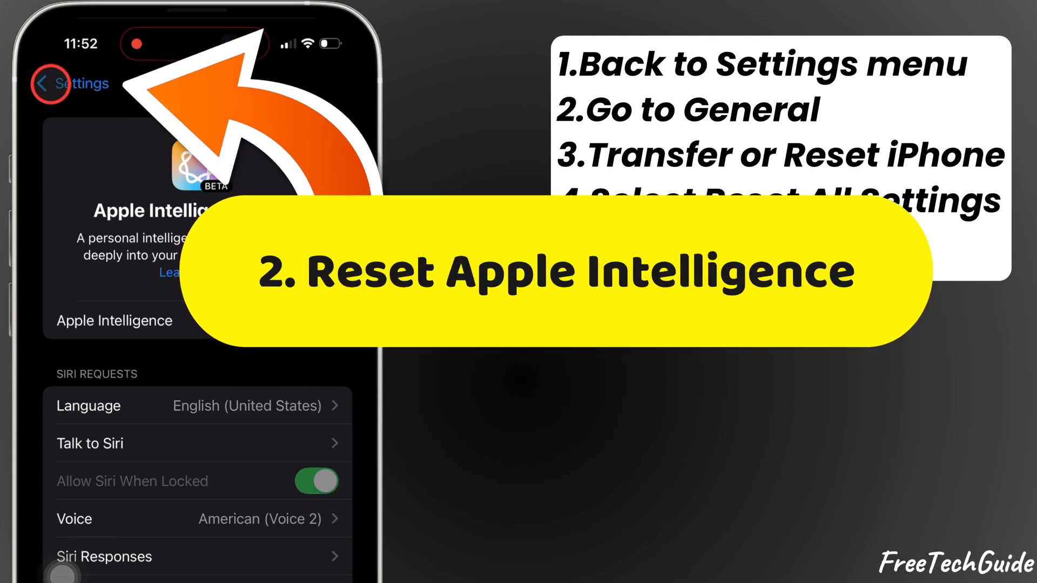
Step: Go back to the main list and reach General's Transfer or Reset iPhone page
click(48, 83)
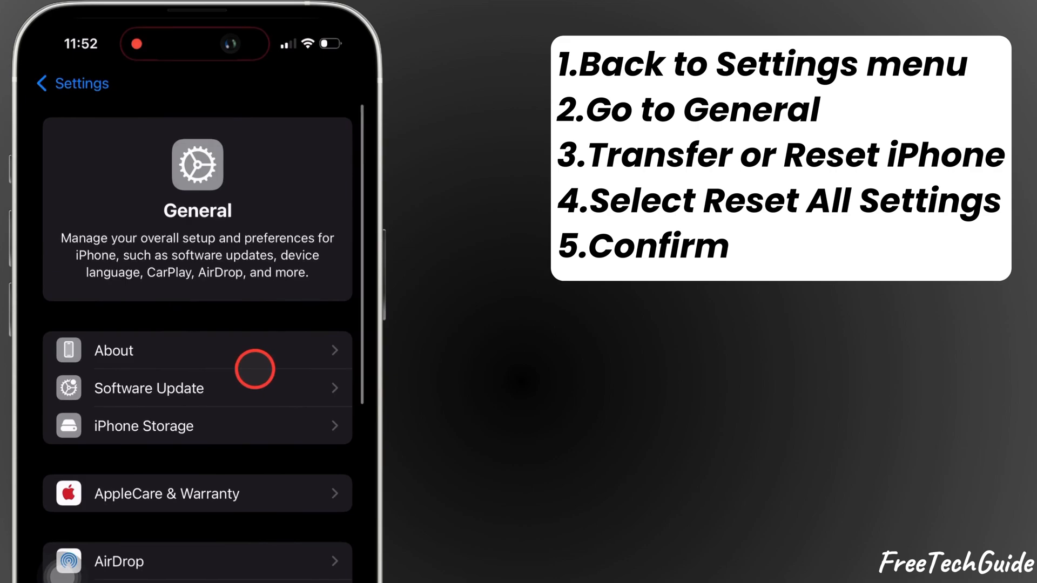
scroll(down, 3)
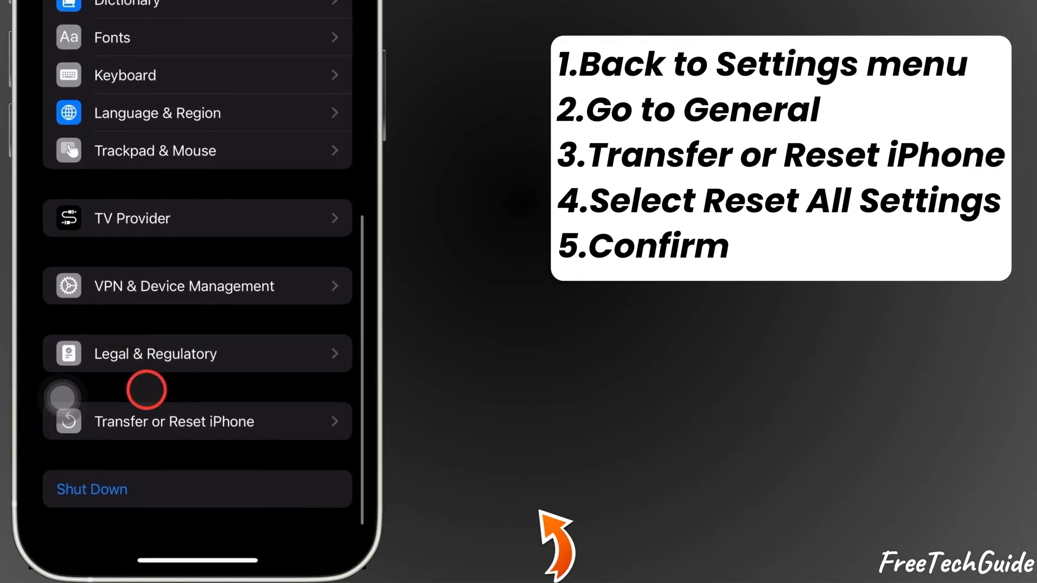
click(174, 422)
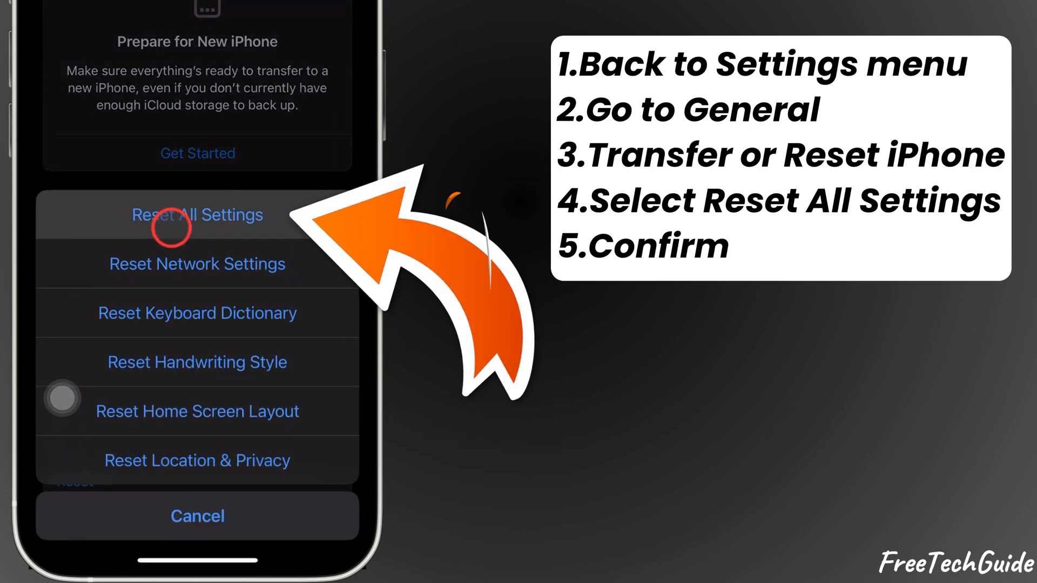
Step: Choose Reset All Settings and confirm it on every confirmation sheet
click(198, 214)
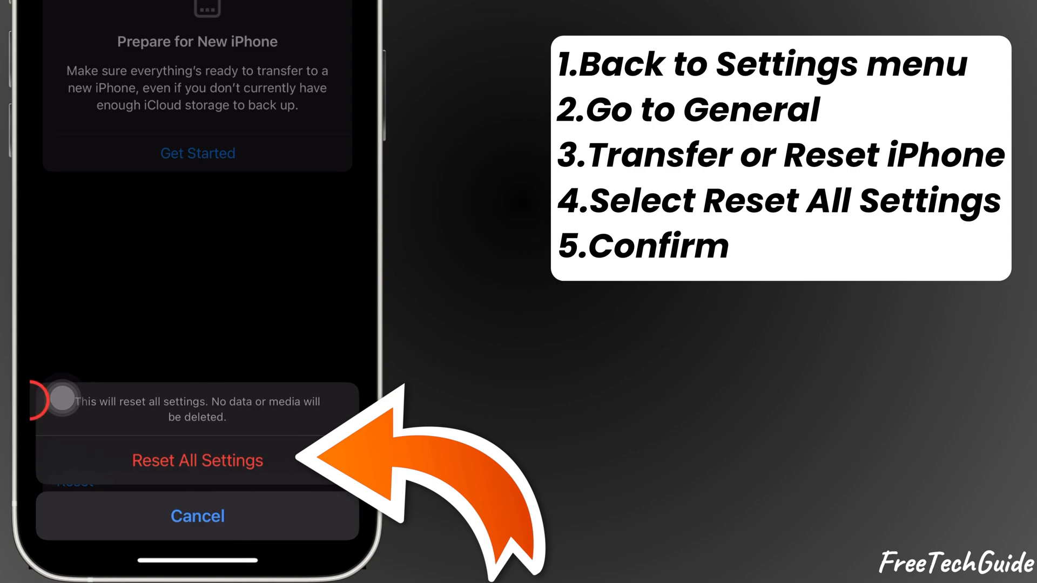
click(197, 461)
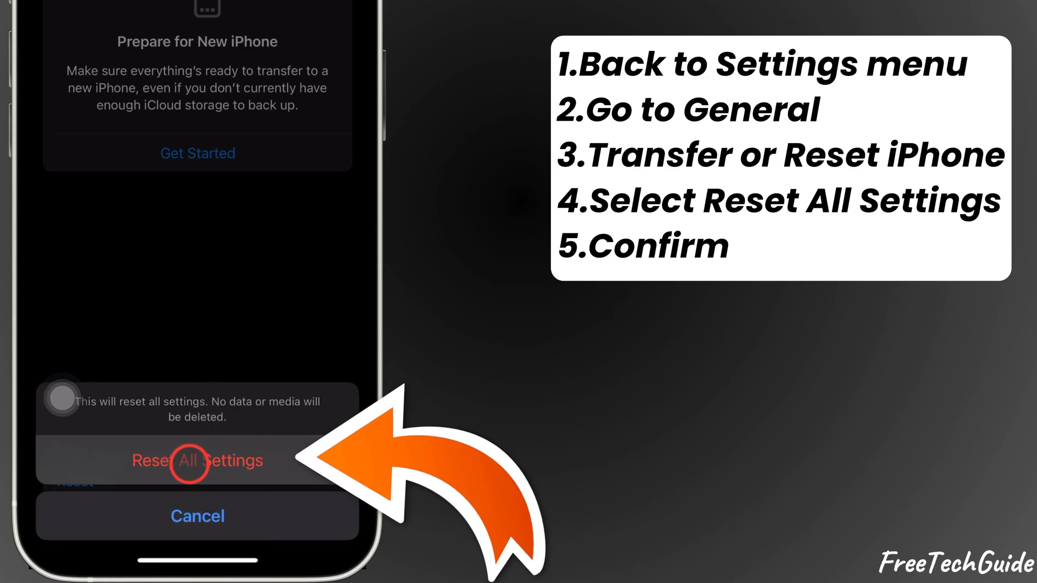
click(197, 461)
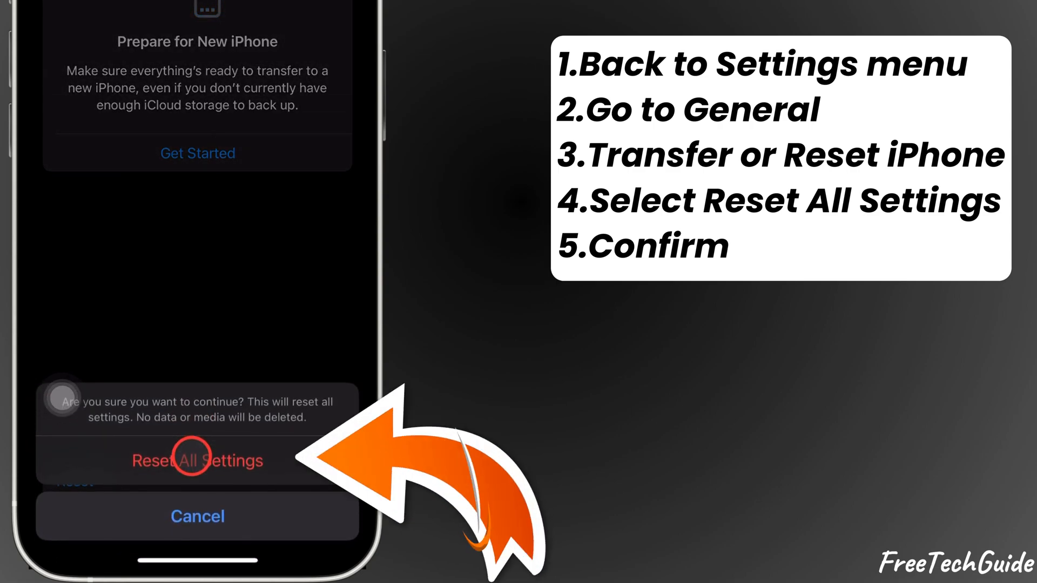
click(198, 460)
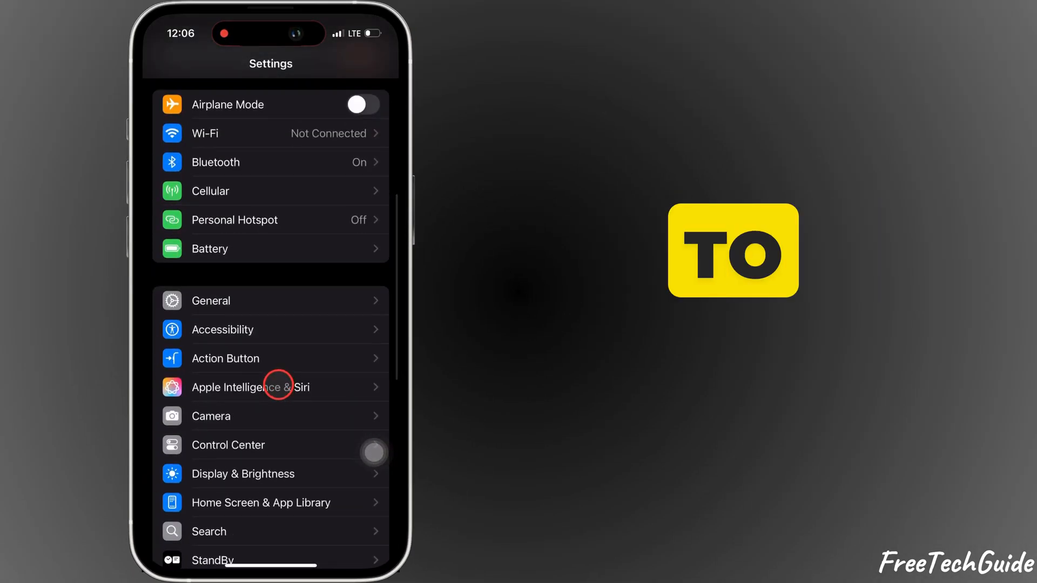
Step: Reopen Apple Intelligence & Siri from the main Settings list after the reset
click(271, 387)
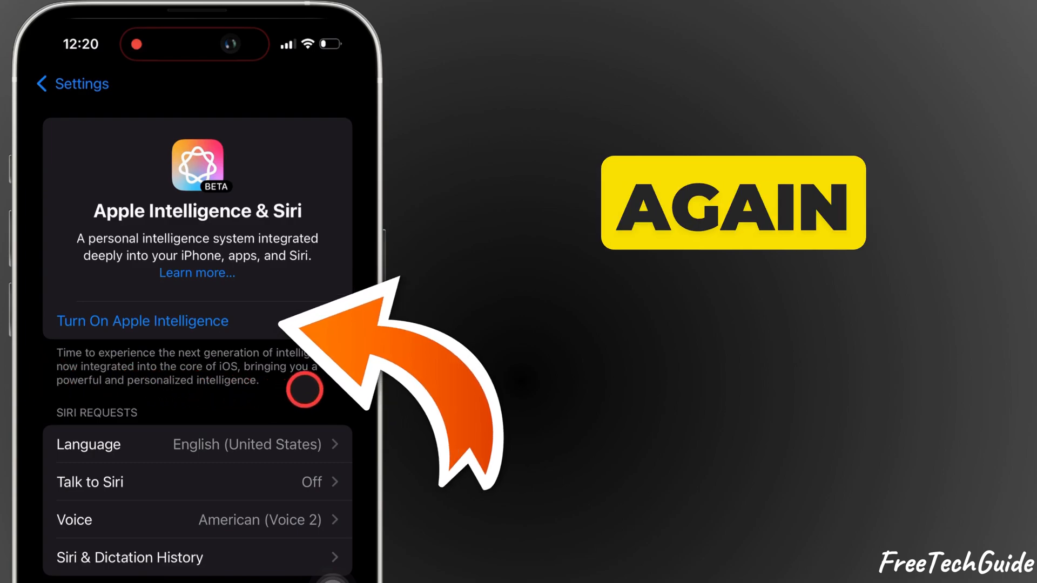
Step: Tap Turn On Apple Intelligence to bring up its setup screen
click(141, 320)
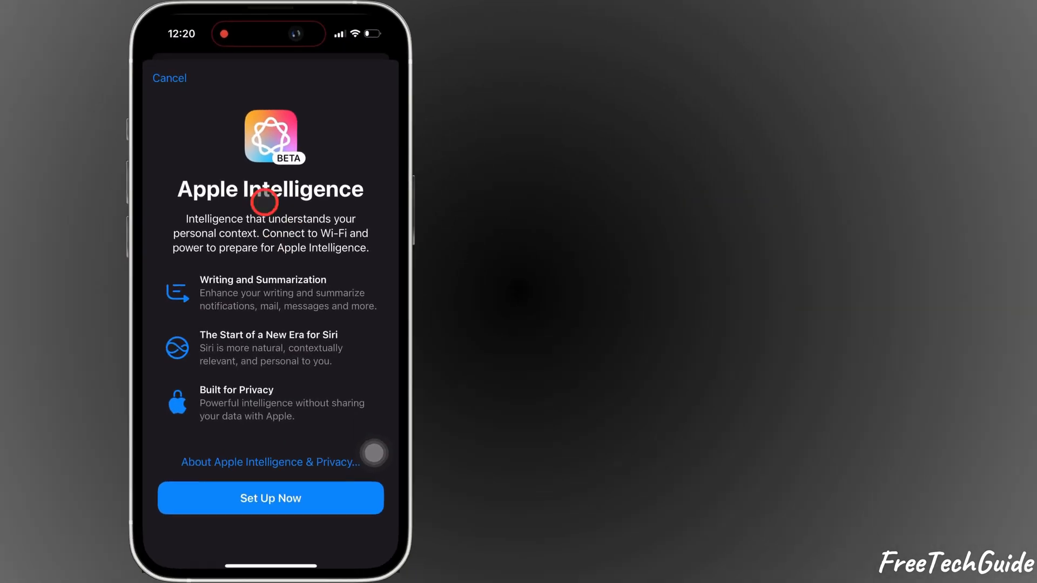